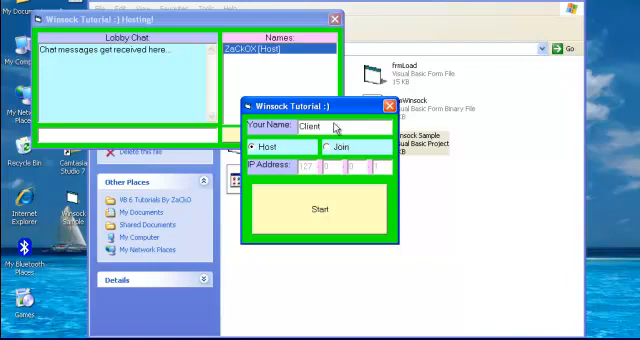
# Step: Bring up the Winsock Sample form's code showing the timer disable, socket unload and form clear routine
pyautogui.click(320, 208)
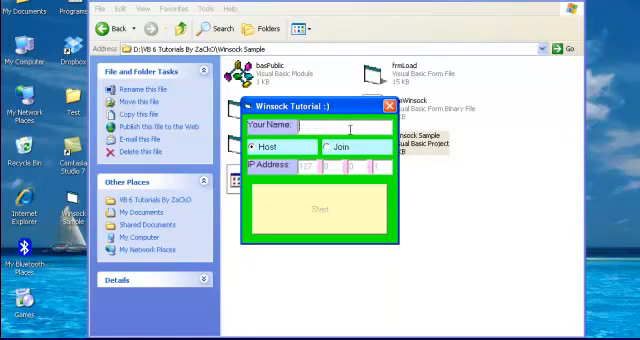
pyautogui.click(260, 148)
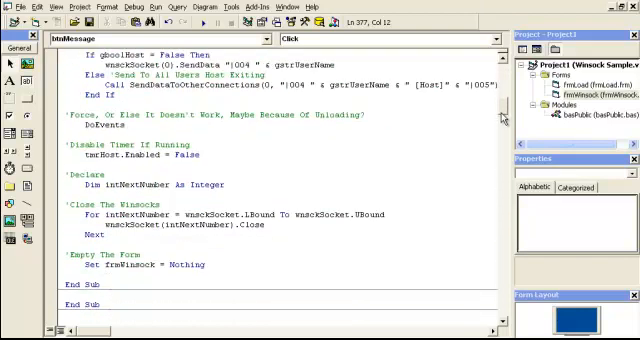
# Step: Scroll to the top of the form code to show Option Explicit and Form_Load
pyautogui.scroll(3)
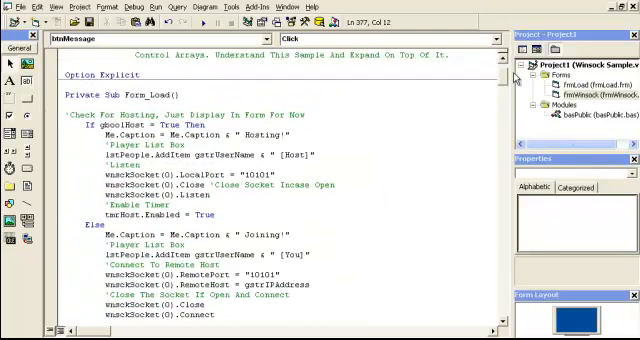